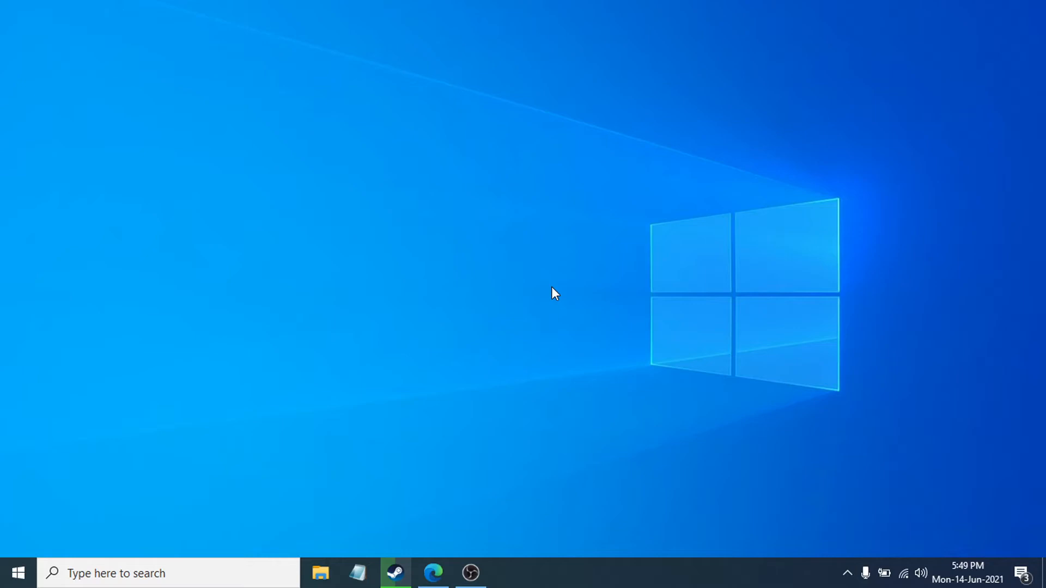
mouse_move(472, 381)
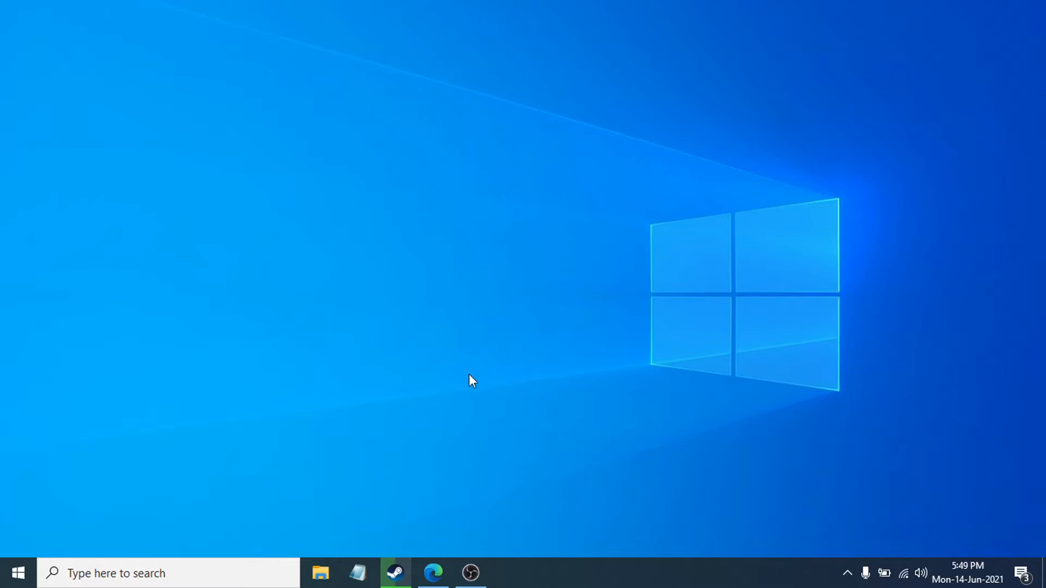
Step: Show the sorting-algorithms PDF in Edge and scroll to page 8, Insertion Sort
left_click(433, 573)
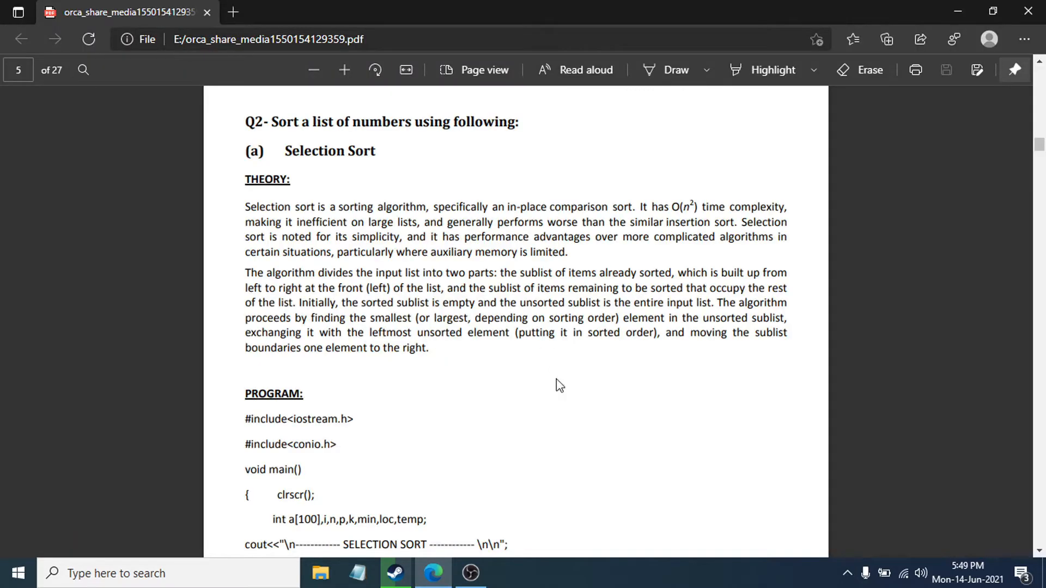
scroll("down", 3)
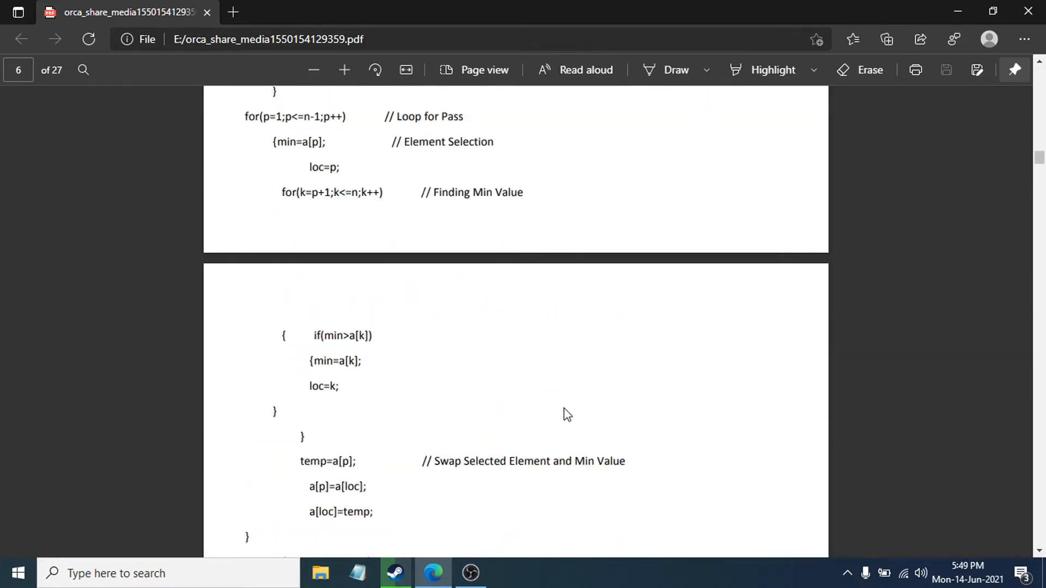
scroll("down", 3)
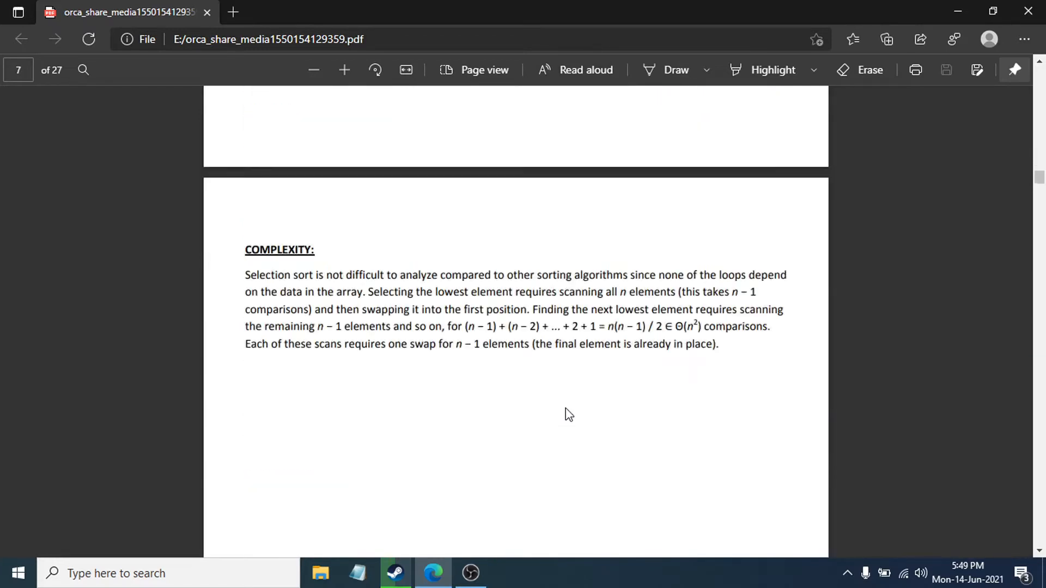
scroll("down", 3)
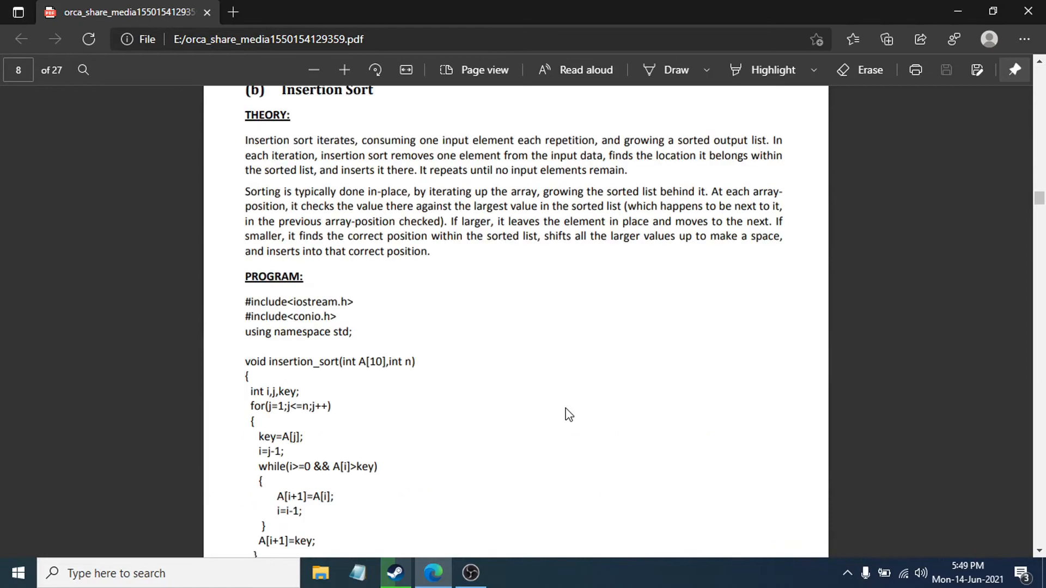
scroll("up", 3)
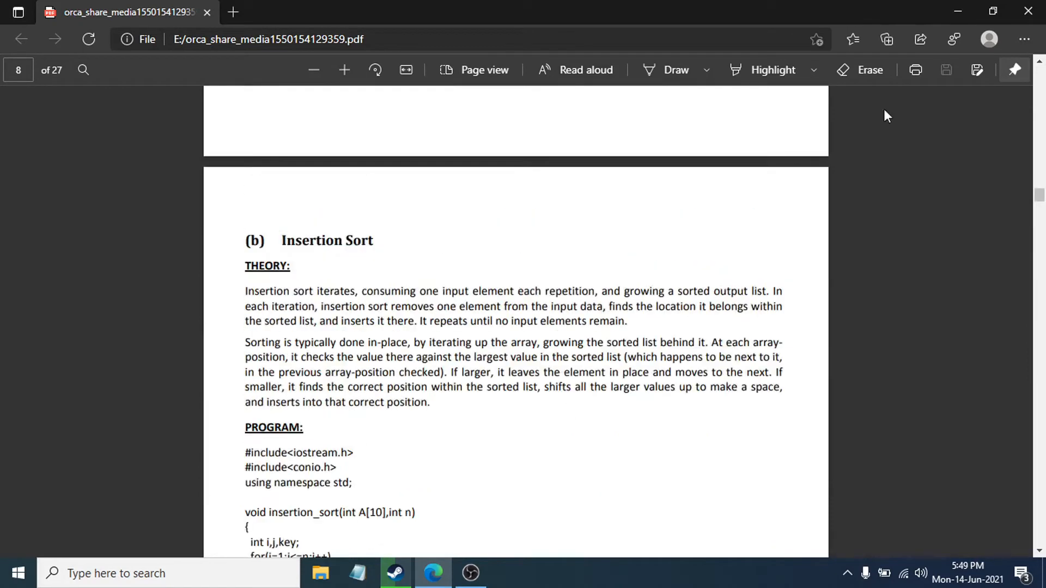
Step: Close the Edge window with the PDF and bring up the Start menu
left_click(1028, 12)
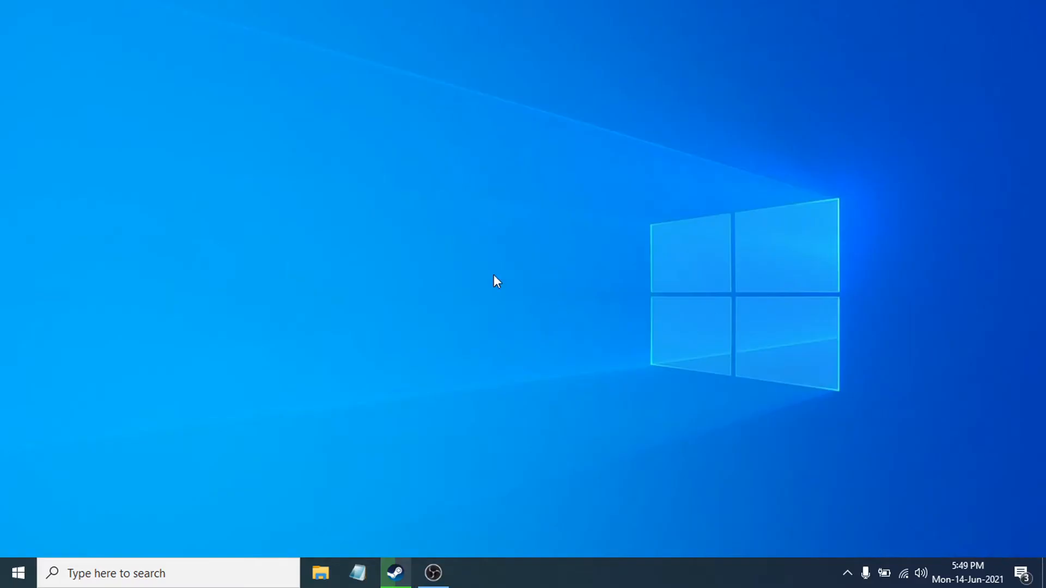
mouse_move(352, 271)
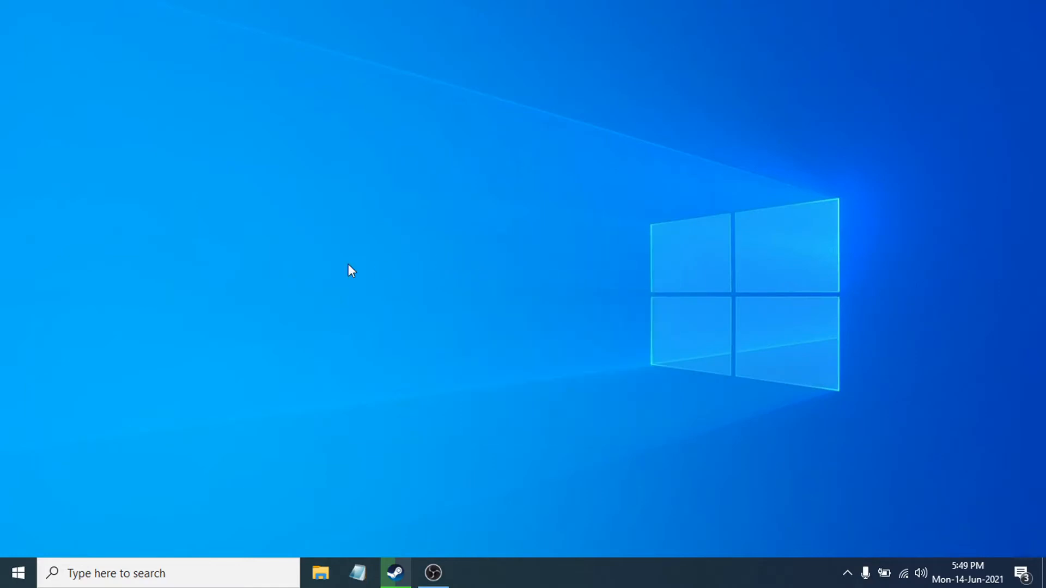
left_click(18, 574)
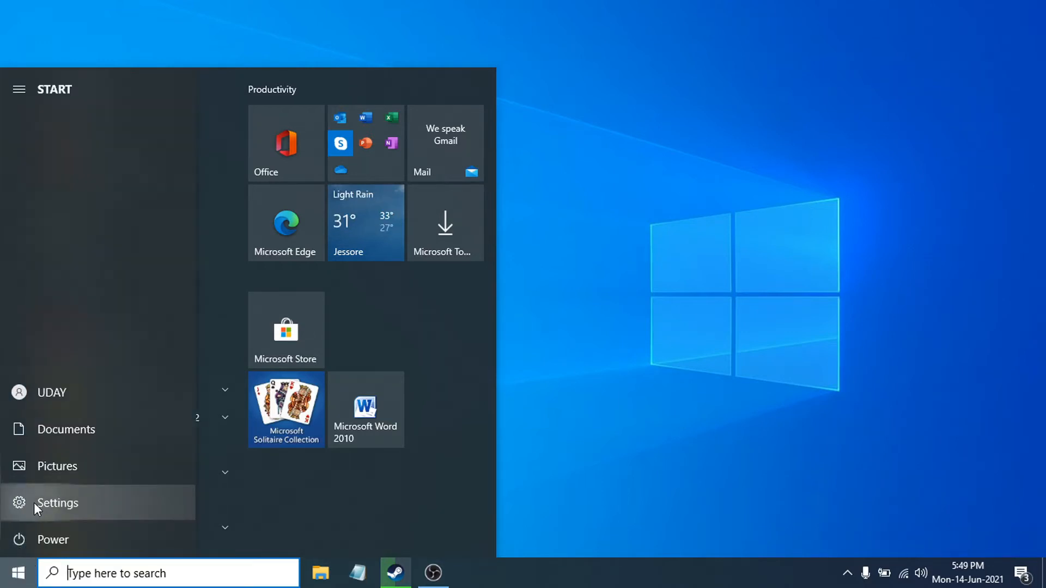
Step: Launch Settings from the Start menu and go to the Apps category
left_click(57, 502)
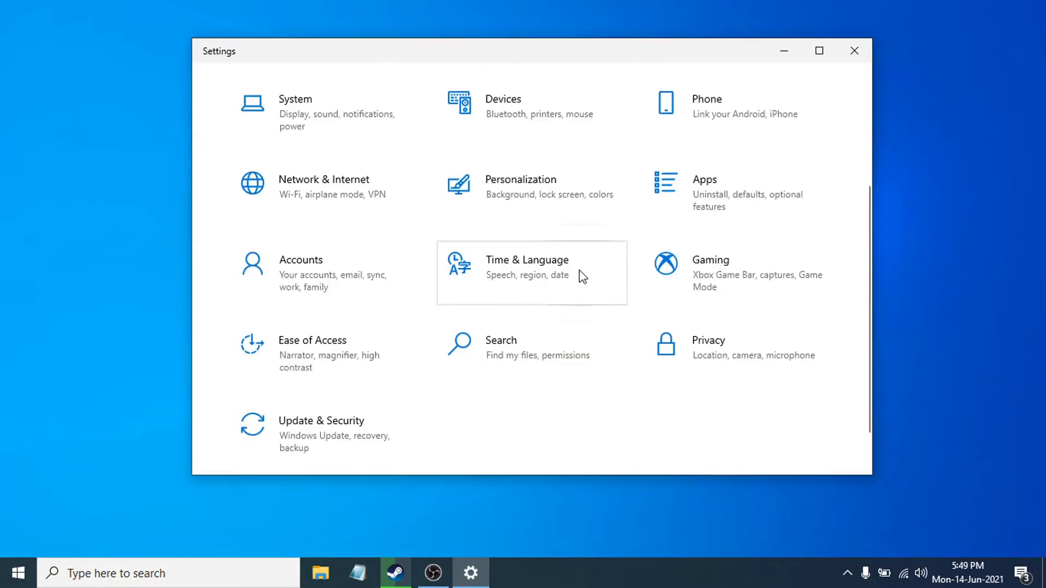
mouse_move(717, 197)
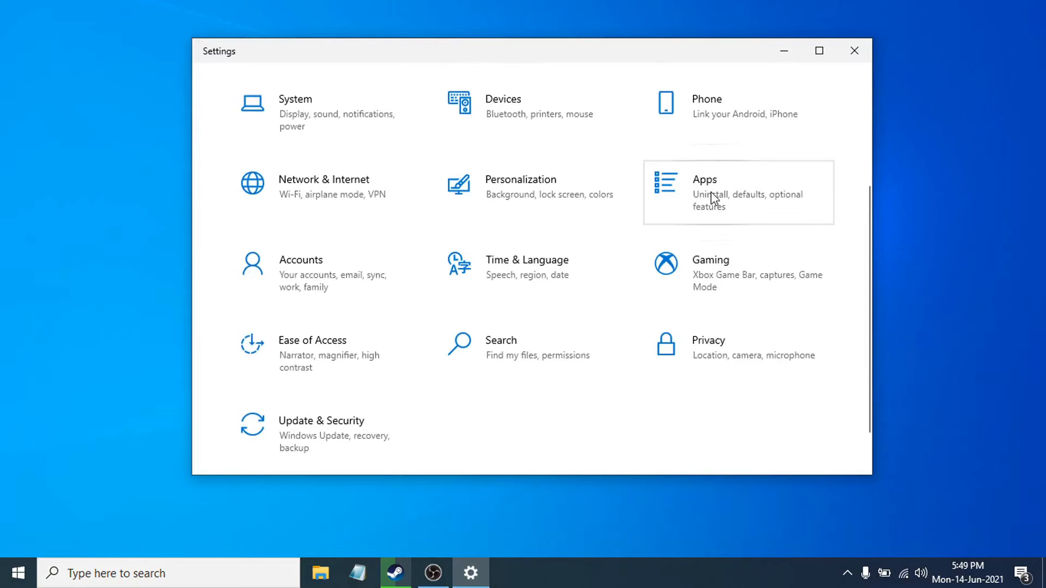
left_click(704, 192)
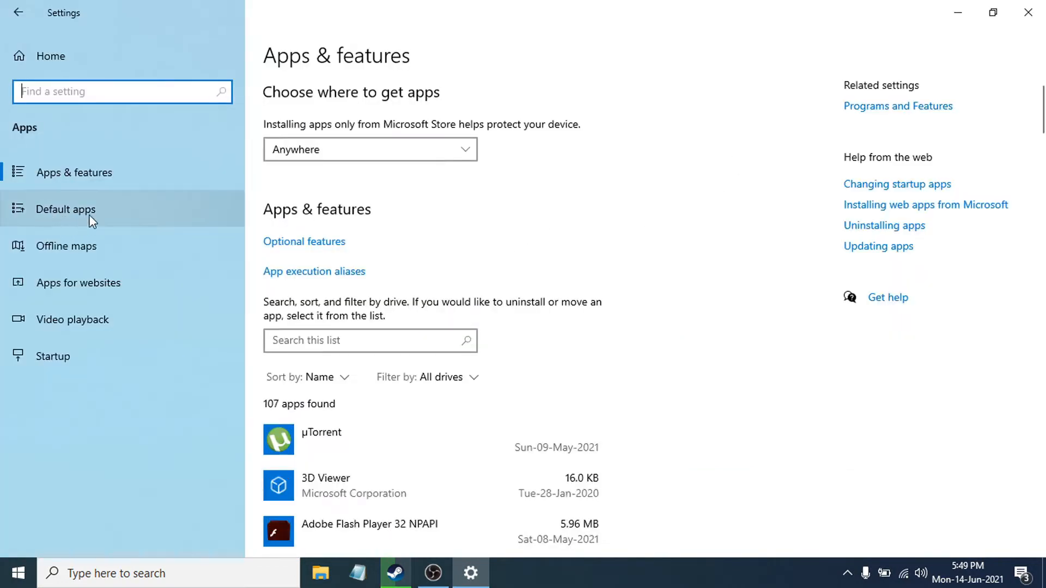
mouse_move(63, 219)
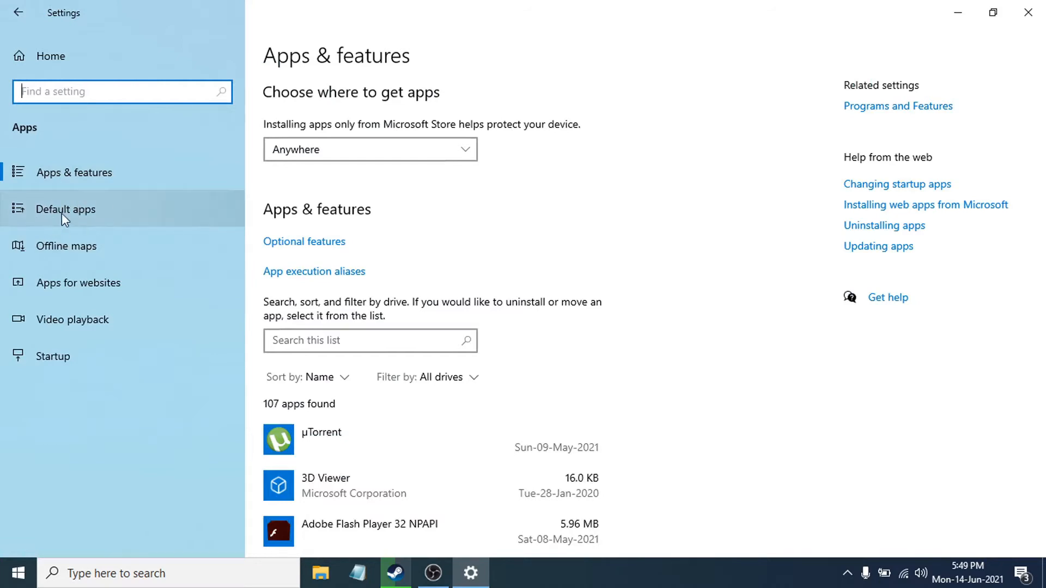
mouse_move(89, 217)
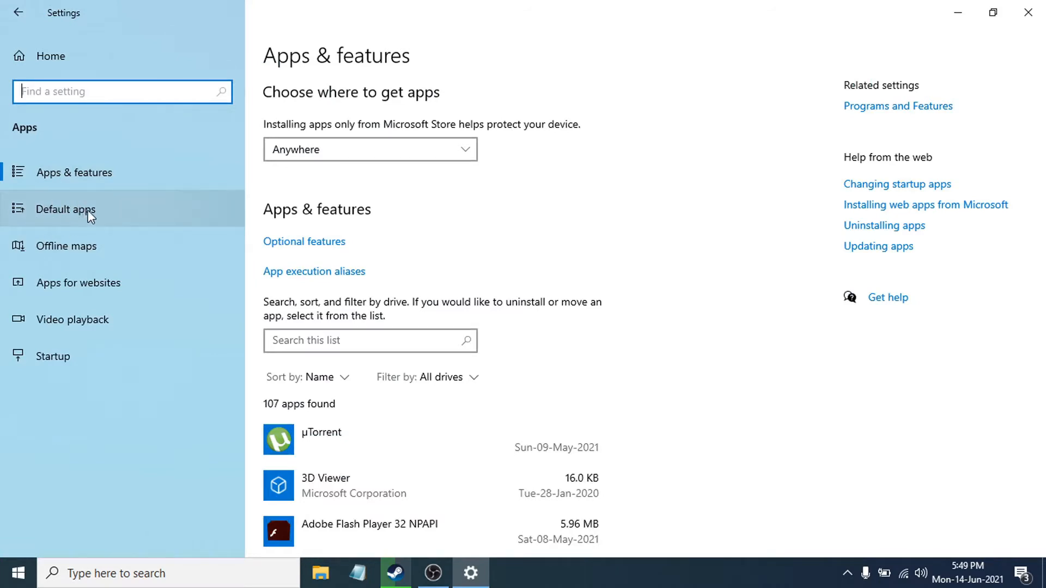
Step: Go to the Default apps page and scroll down to its Reset button and links
left_click(65, 209)
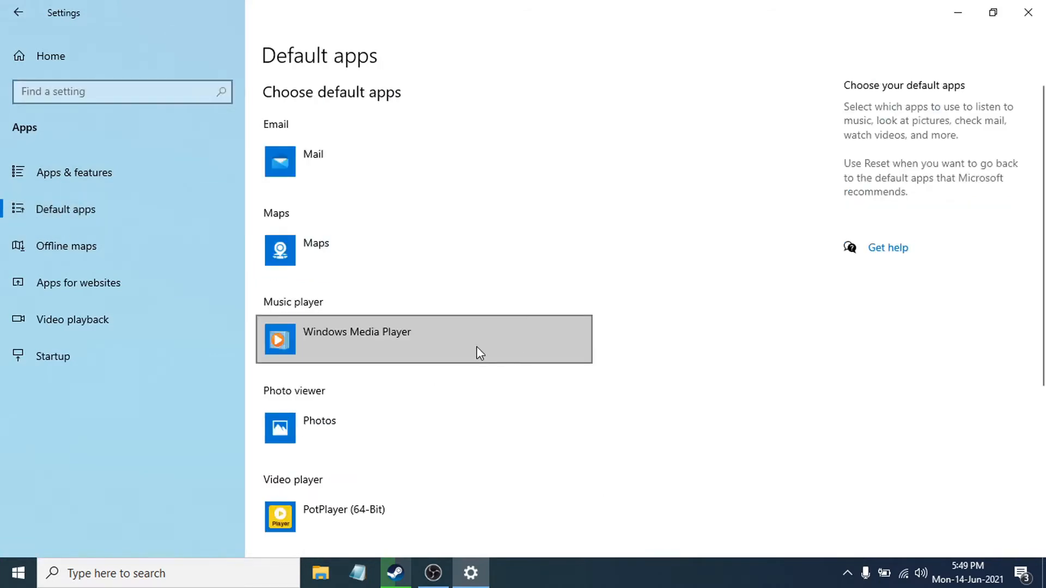
scroll("down", 3)
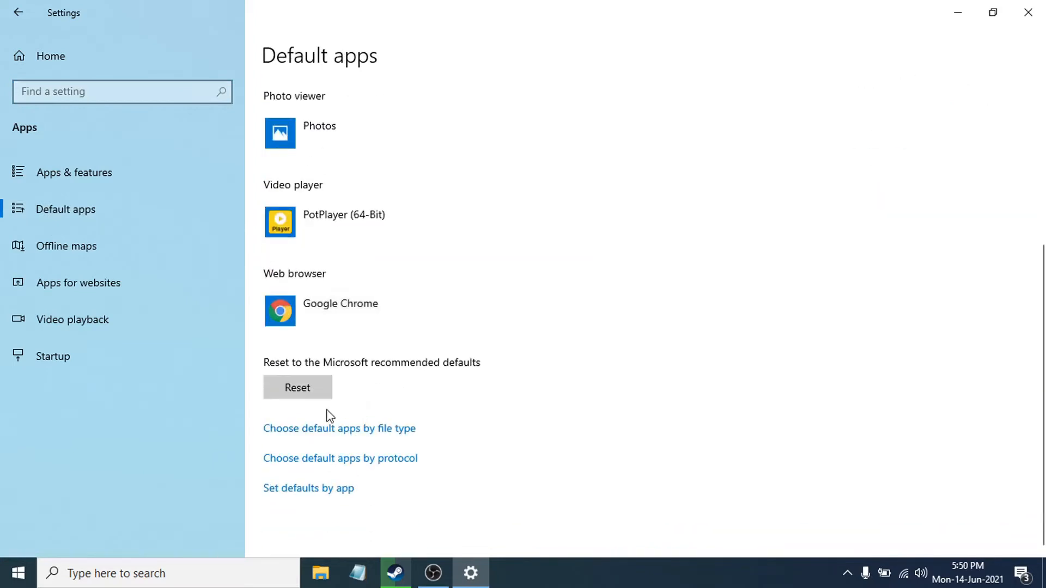
mouse_move(323, 436)
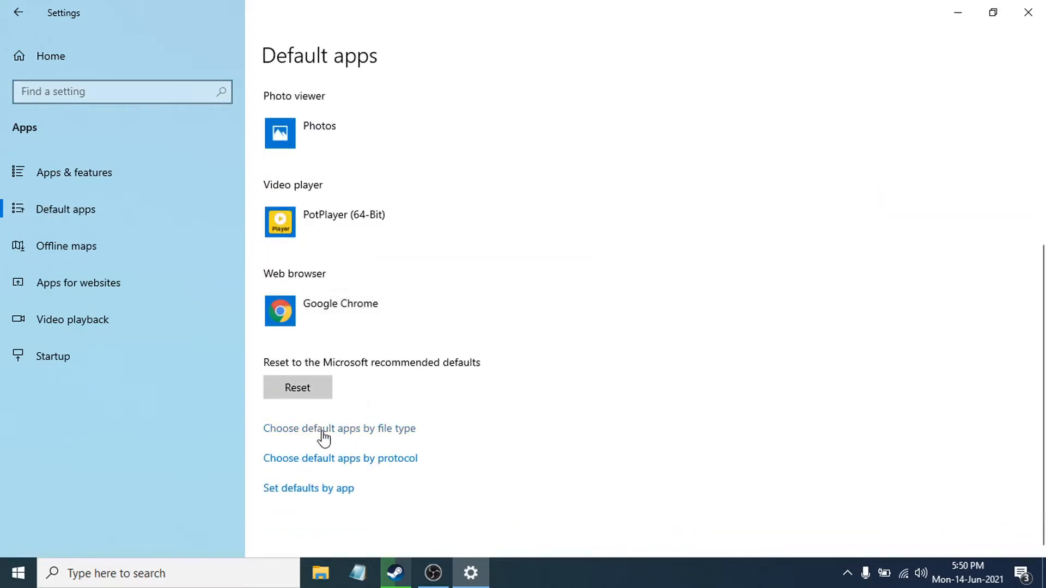
mouse_move(360, 439)
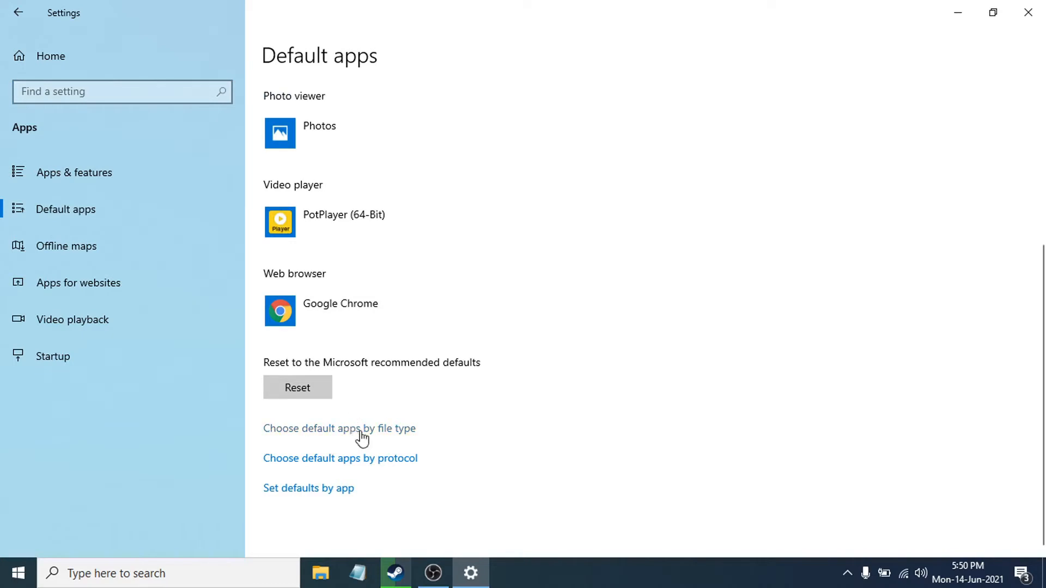
Step: Scroll the 'Choose default apps by file type' list down to .pdf (Microsoft Edge)
left_click(339, 428)
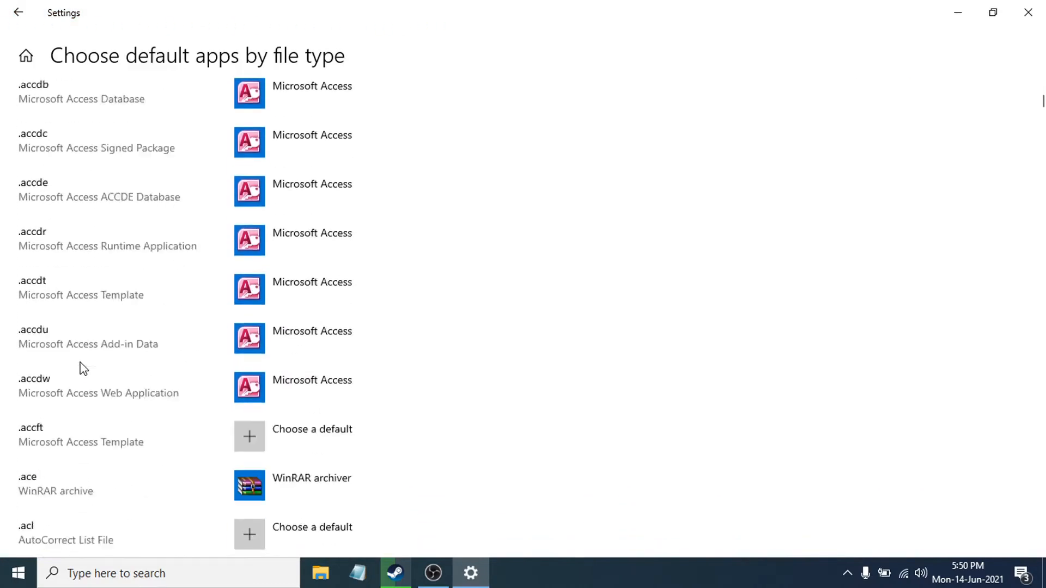
scroll("down", 3)
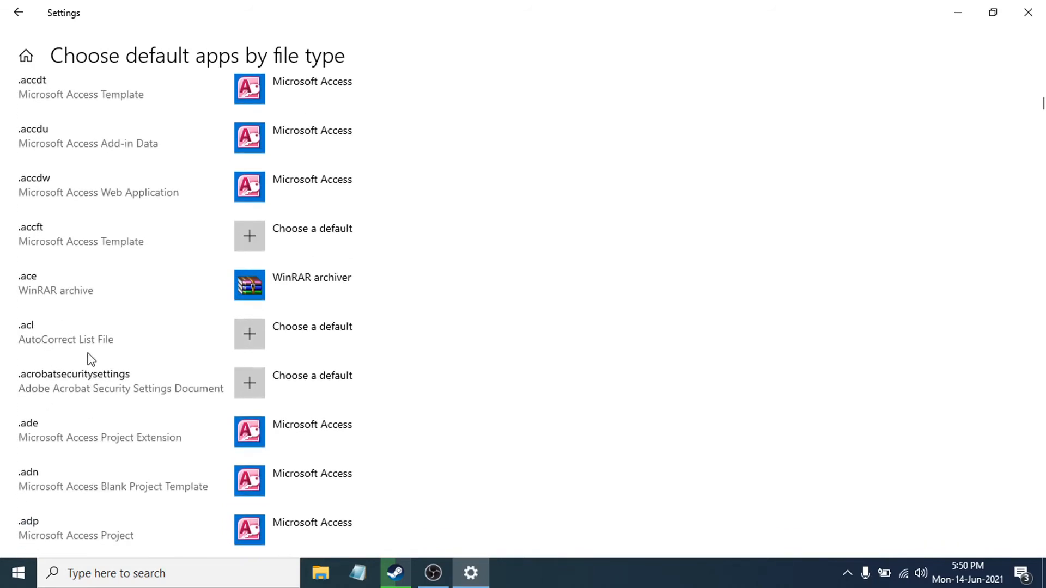
scroll("down", 3)
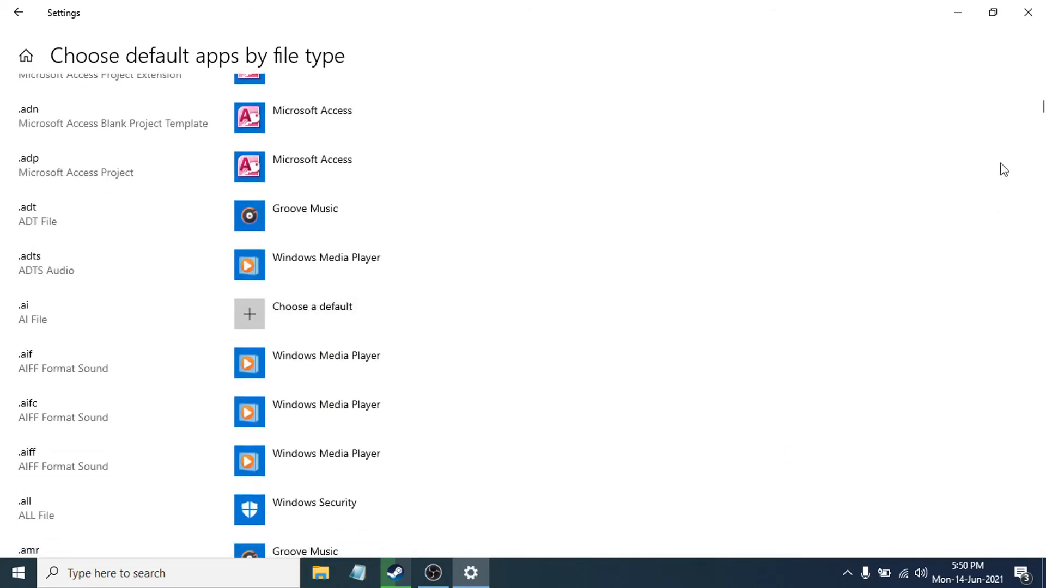
scroll("down", 3)
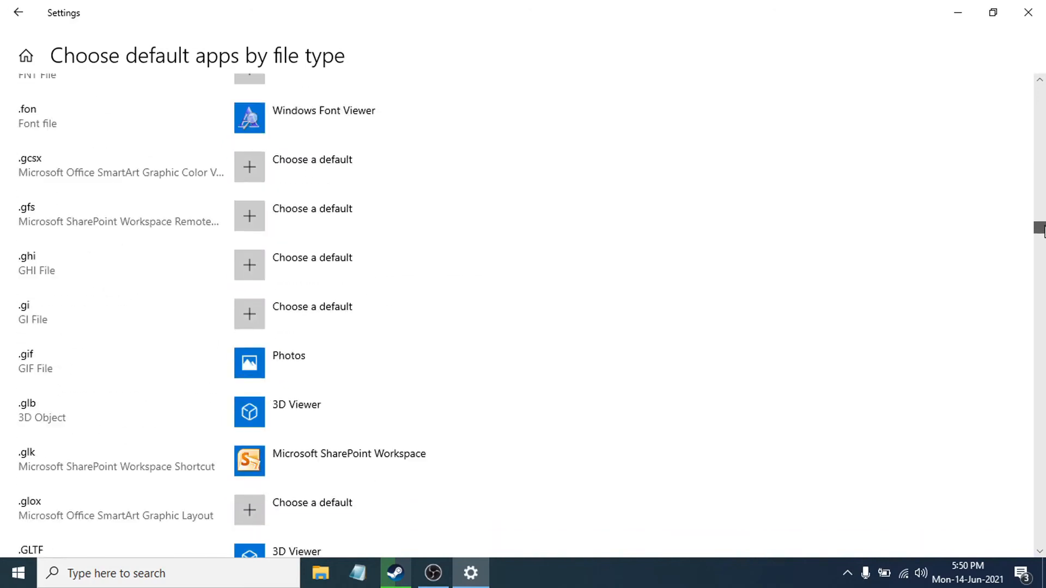
scroll("down", 3)
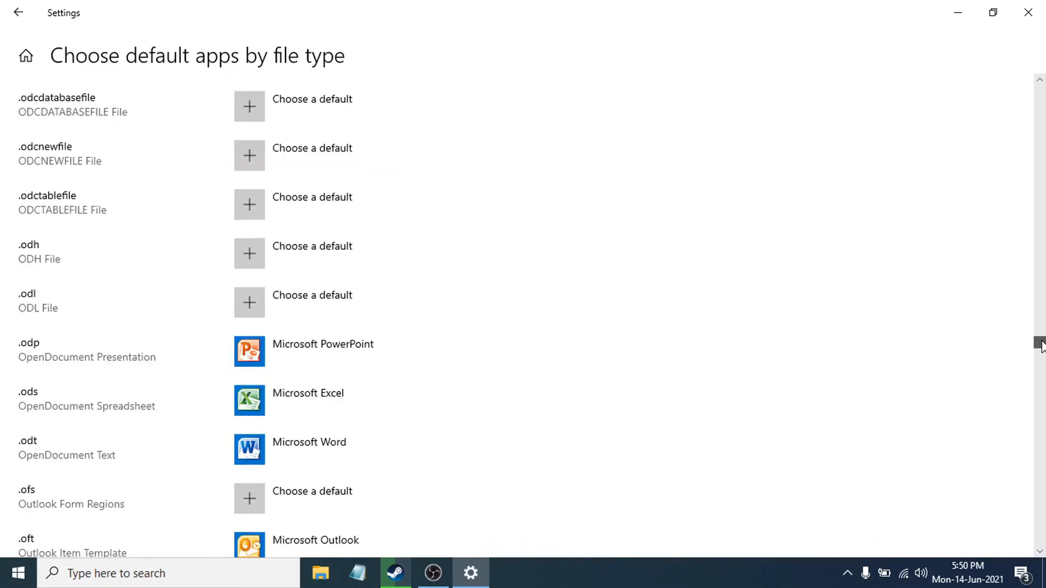
scroll("down", 3)
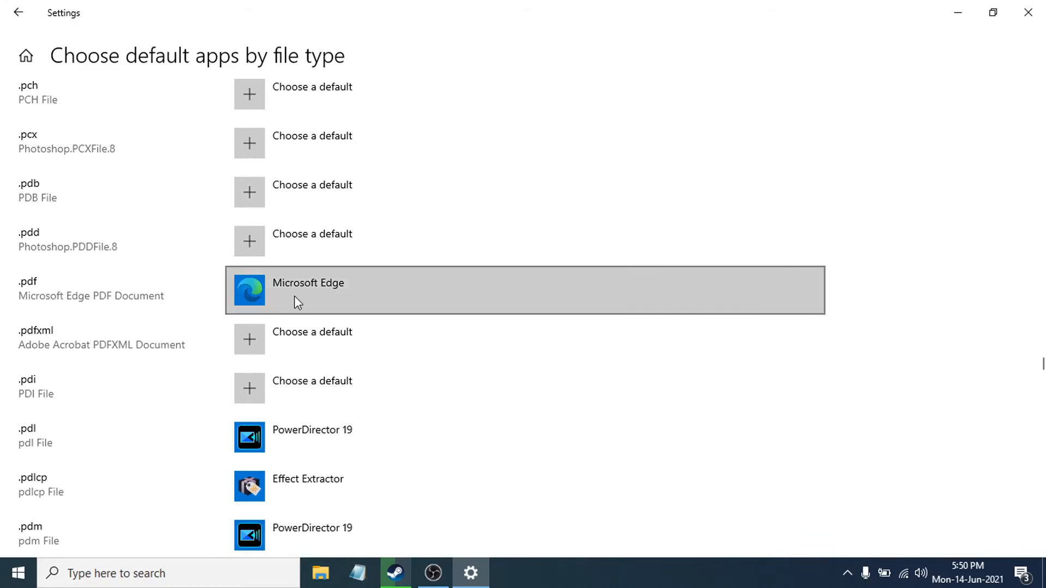
mouse_move(334, 291)
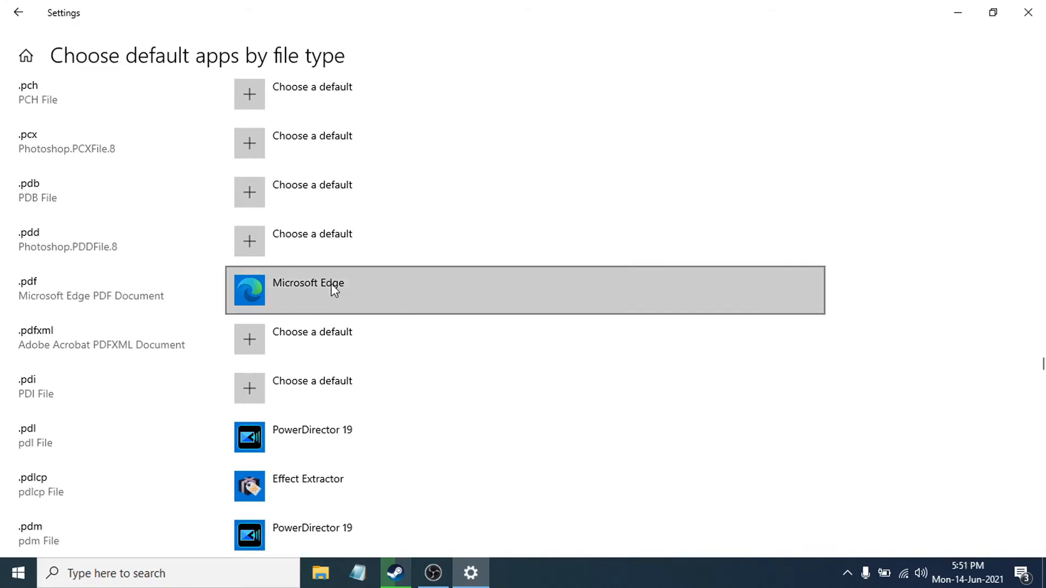
Step: Open the app picker for .pdf, listing Edge, Adobe Reader, Firefox and Chrome
left_click(307, 291)
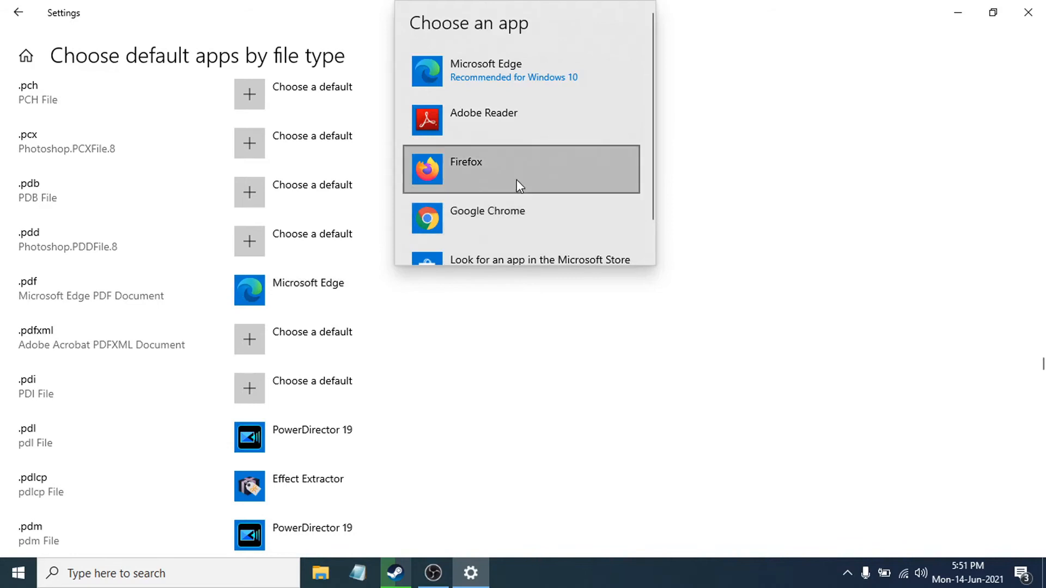
mouse_move(550, 120)
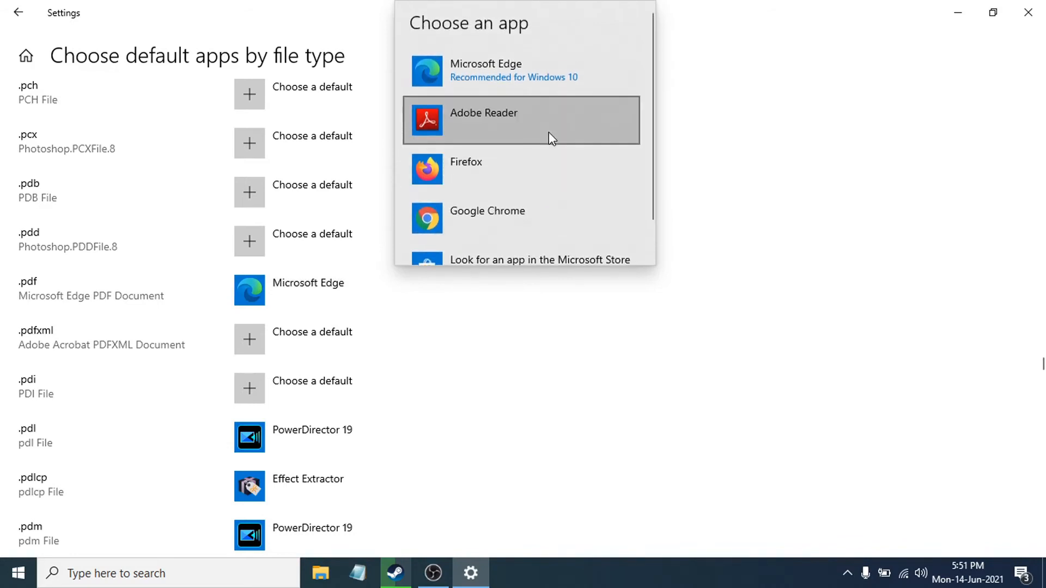
mouse_move(487, 131)
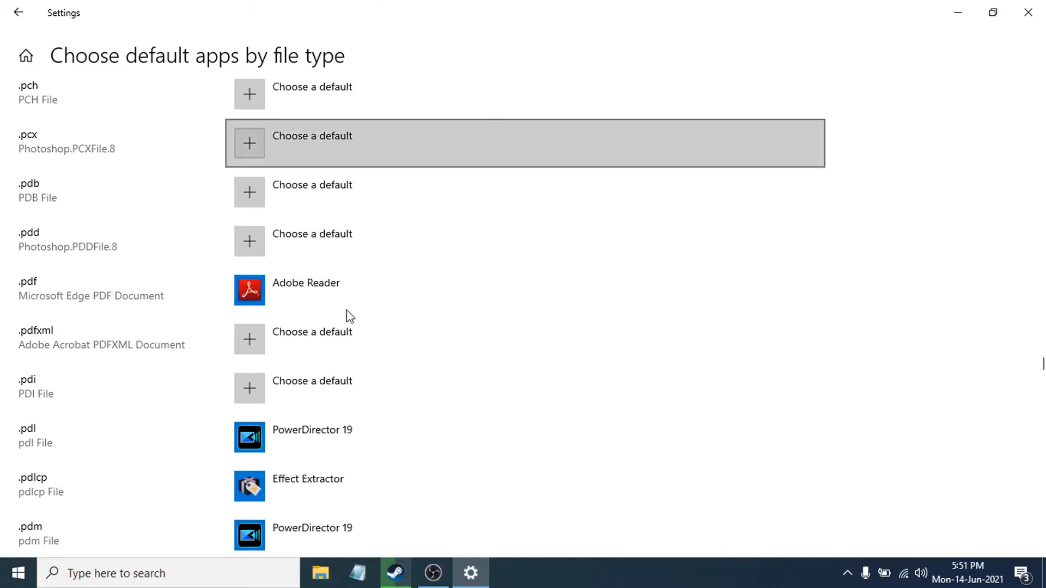
mouse_move(240, 324)
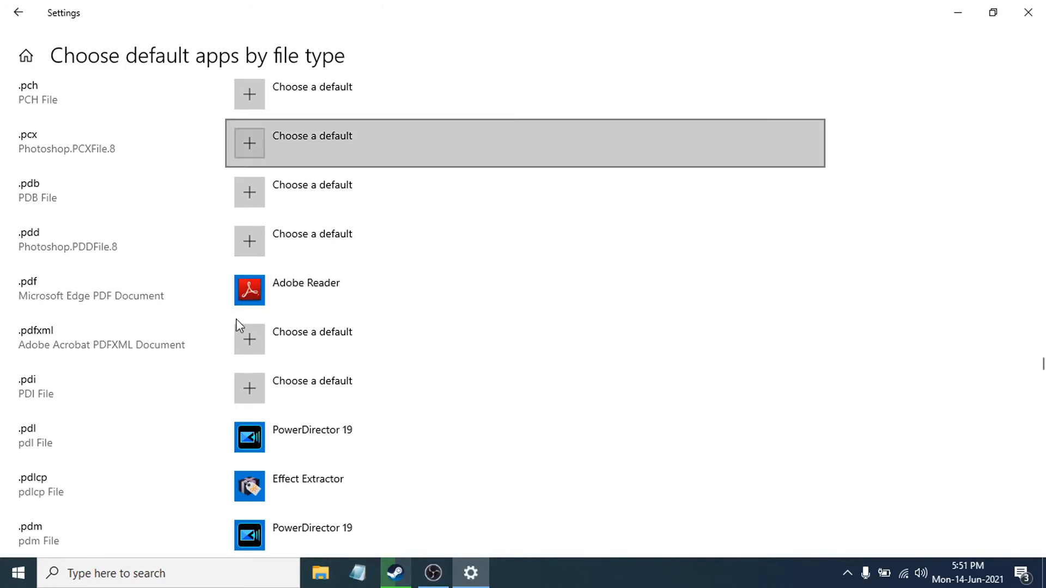
mouse_move(329, 300)
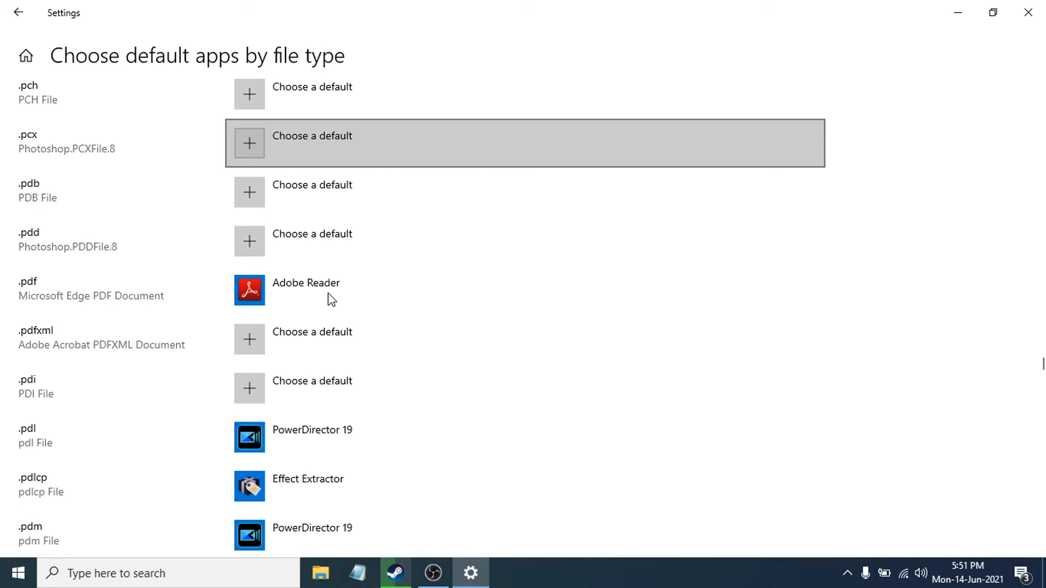
mouse_move(101, 304)
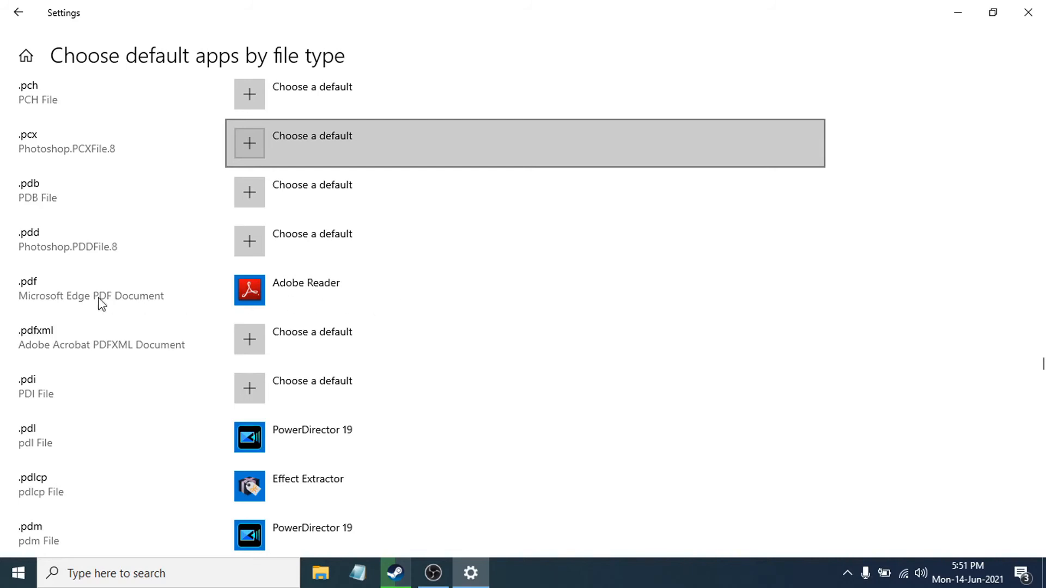
mouse_move(909, 109)
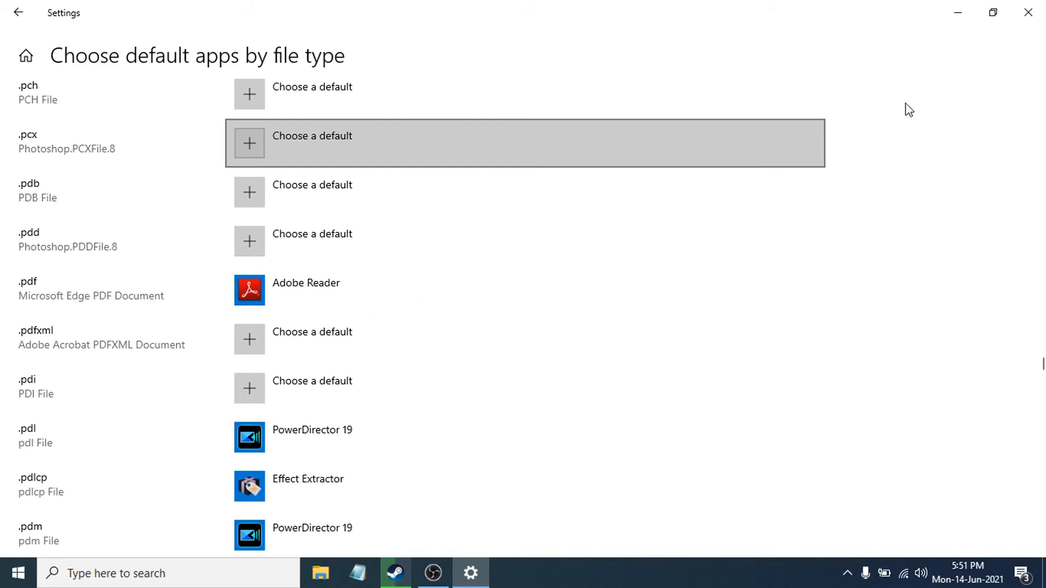
mouse_move(1033, 12)
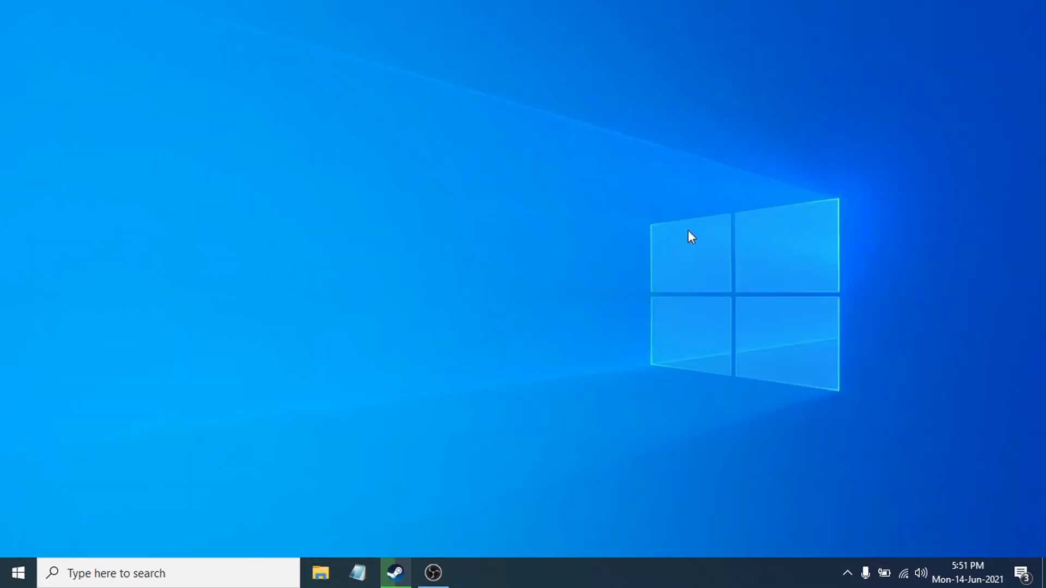
Step: Open the binary search maxmin PDF in Adobe Reader and scroll through pages 2 and 3
left_click(470, 573)
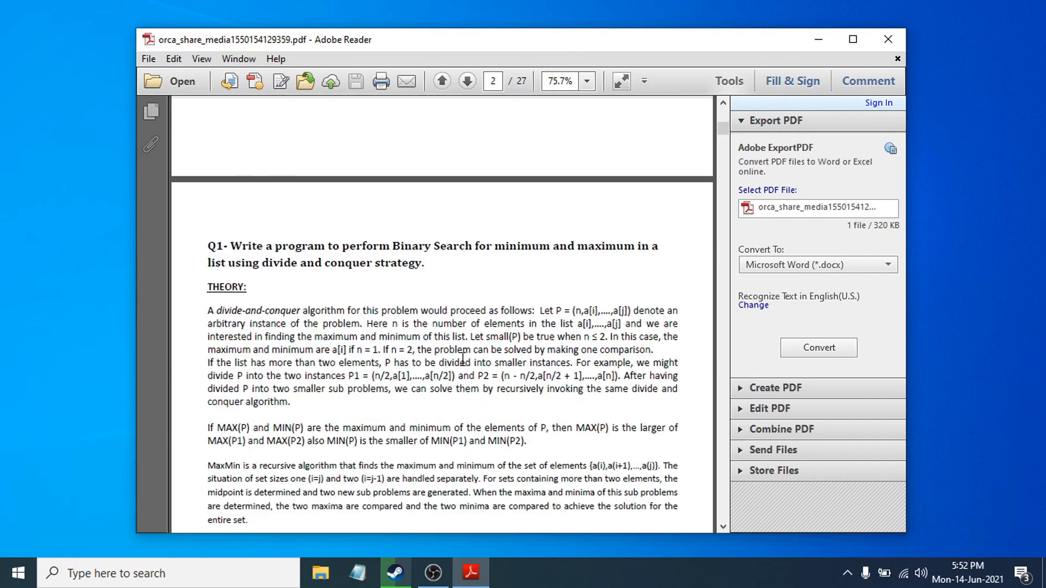
scroll("down", 3)
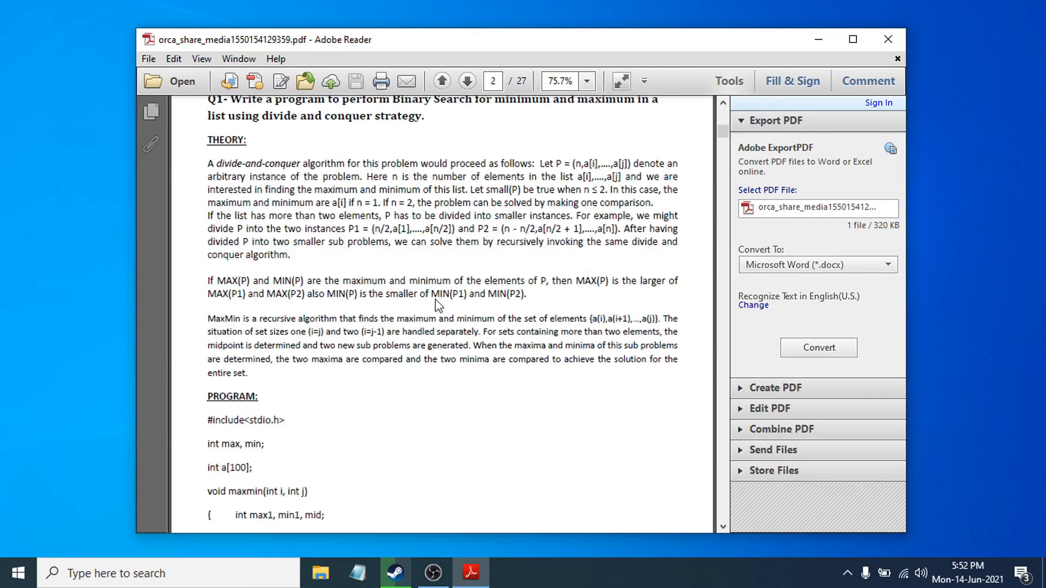
scroll("down", 3)
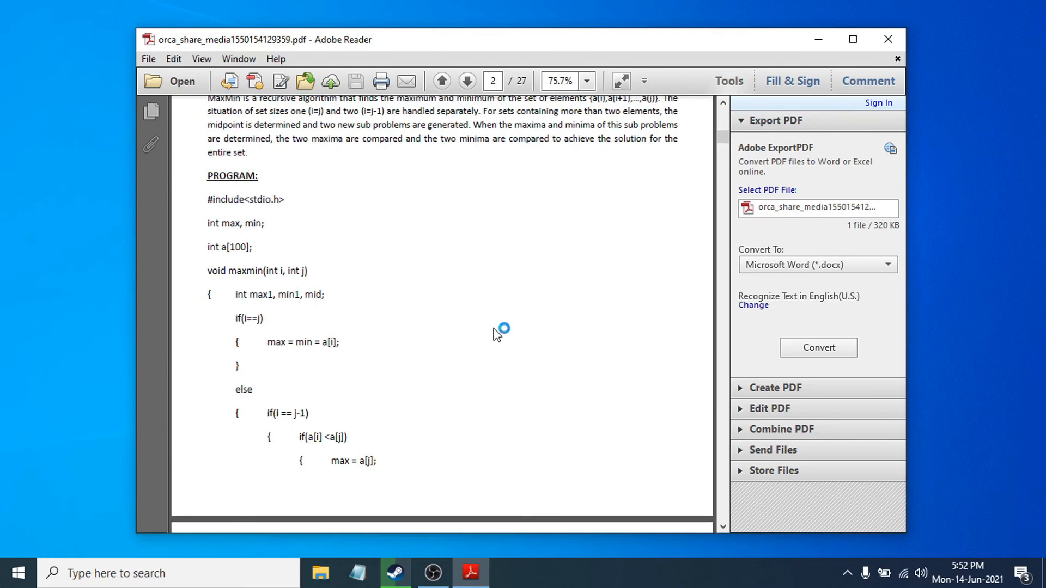
mouse_move(496, 335)
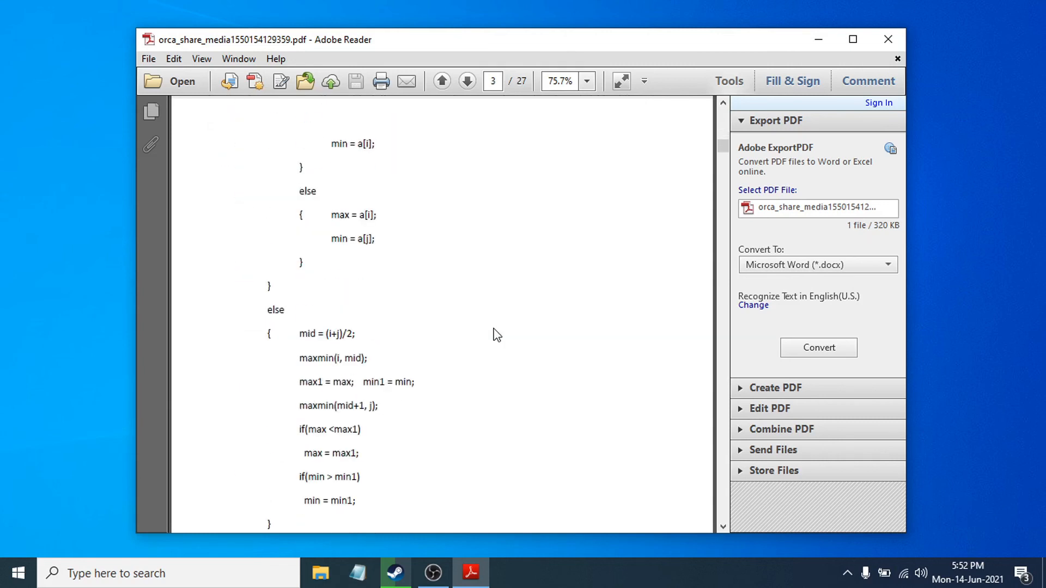
left_click(440, 81)
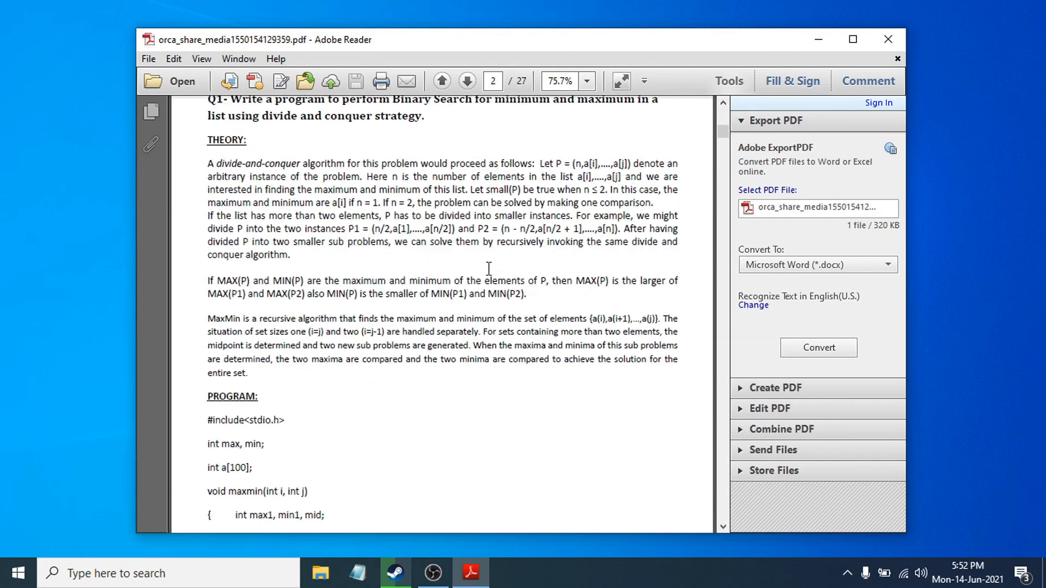
mouse_move(604, 297)
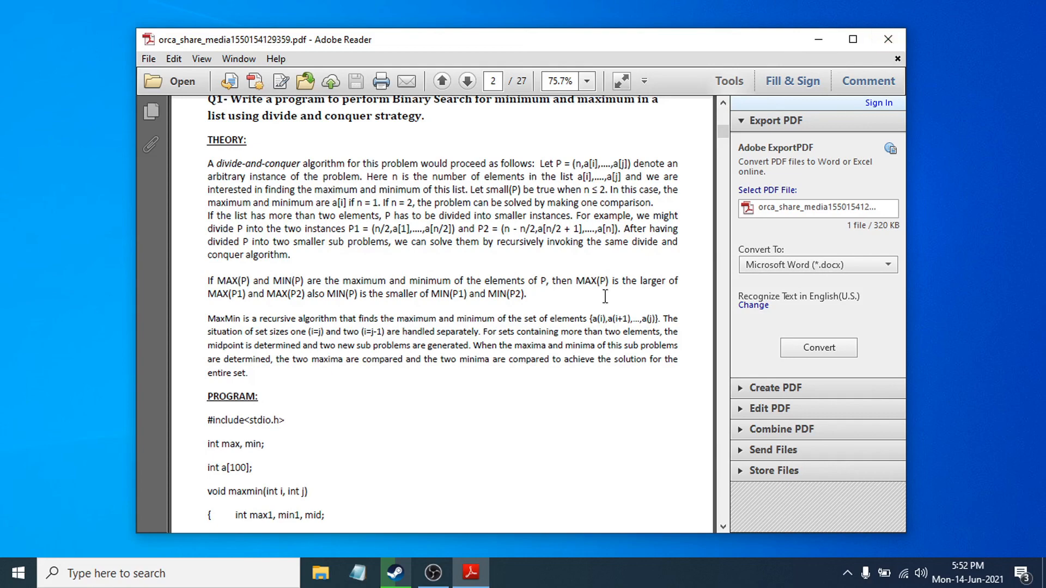